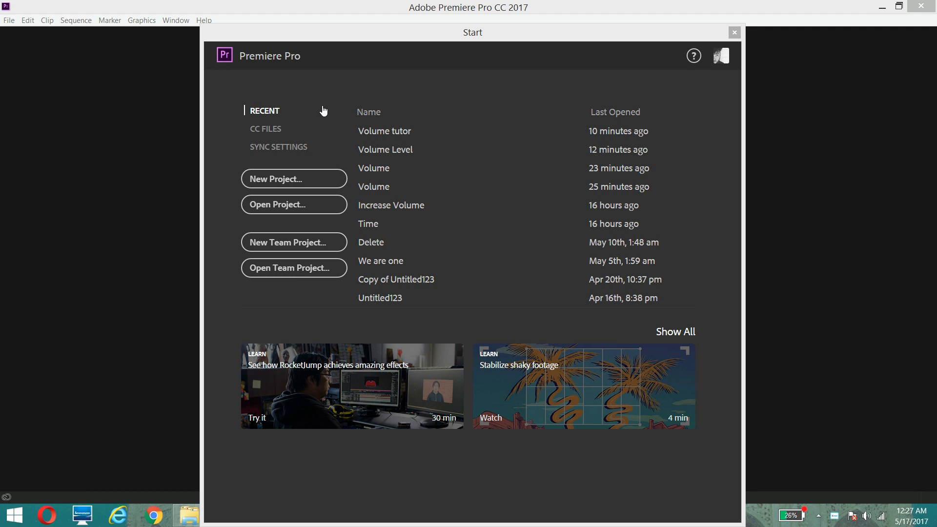
Start a new project from the Premiere Pro start screen
{"action": "left_click", "coordinate": [293, 179]}
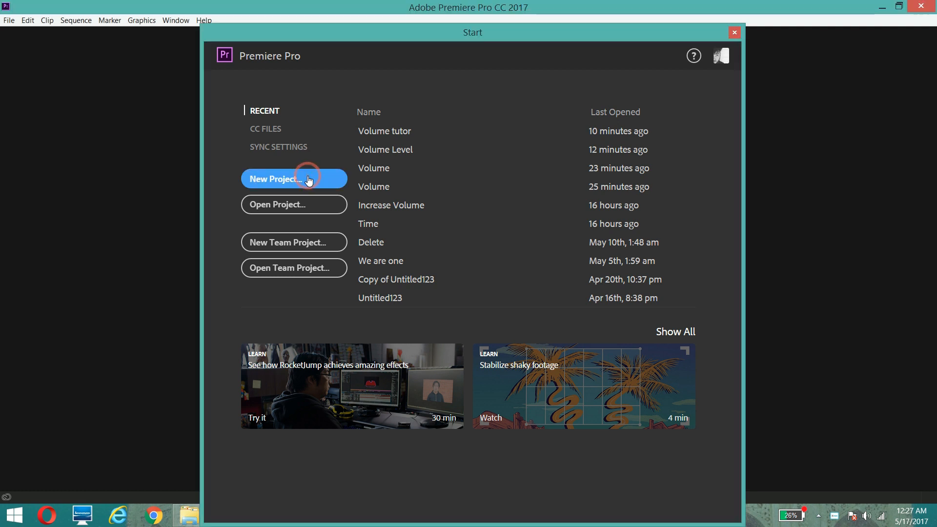
Name the new project Voll and create it, reaching the empty editing workspace
{"action": "left_click", "coordinate": [293, 179]}
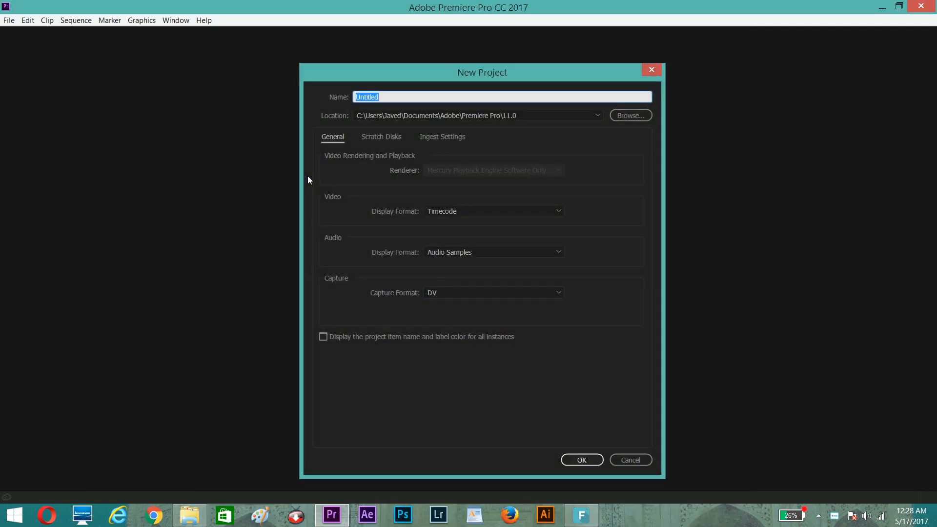
{"action": "type", "text": "V"}
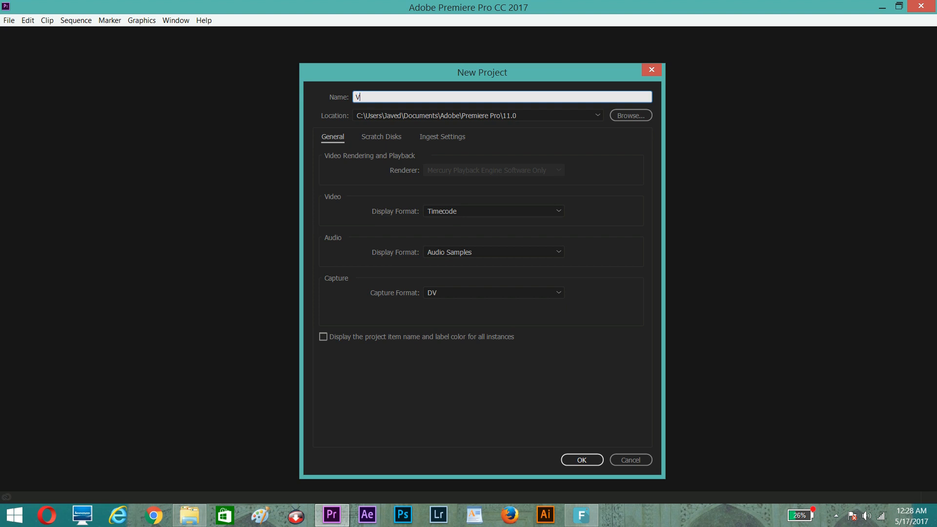
{"action": "left_click", "coordinate": [581, 460]}
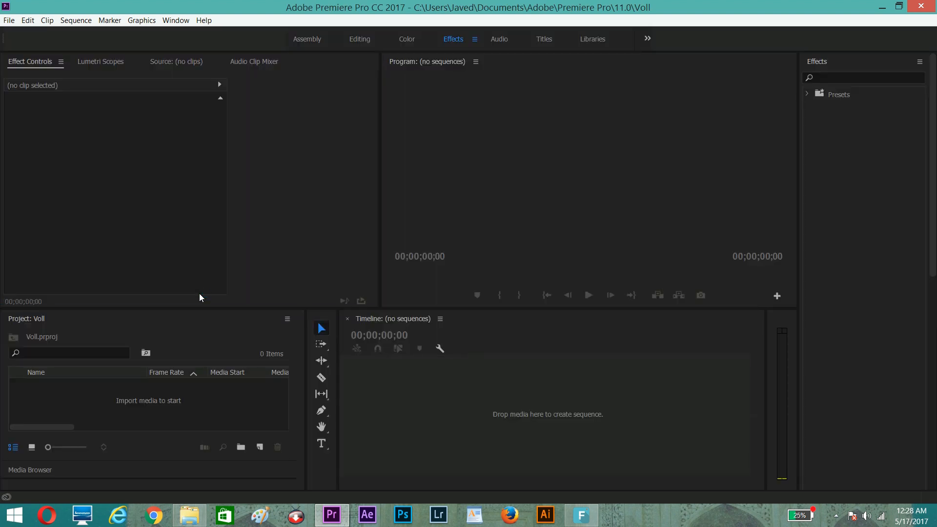
{"action": "mouse_move", "coordinate": [244, 289]}
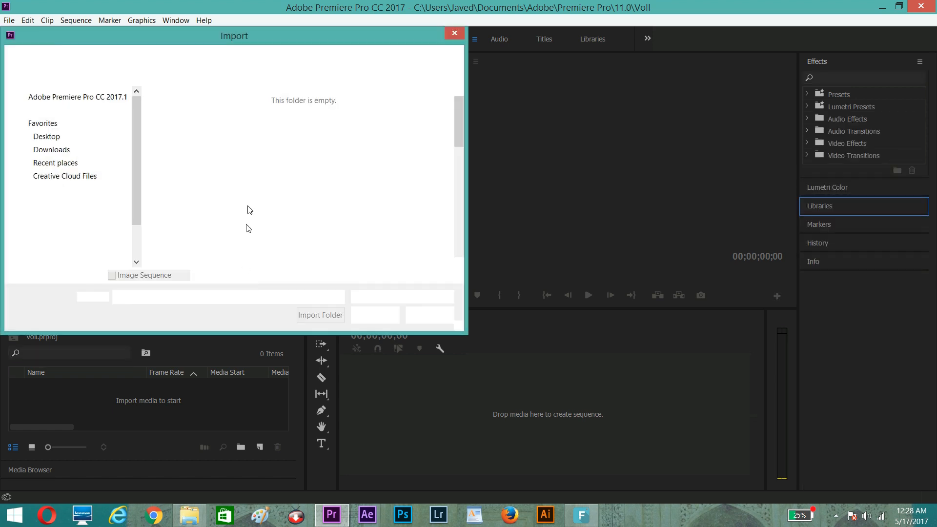
Import MVI_0826.MOV from the Desktop into the Voll project
{"action": "left_click", "coordinate": [275, 109]}
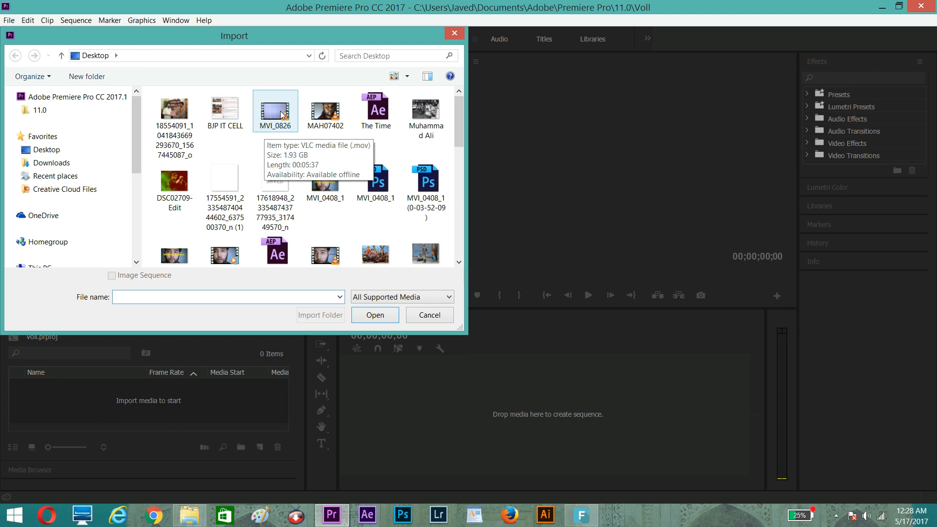
{"action": "left_click", "coordinate": [375, 315]}
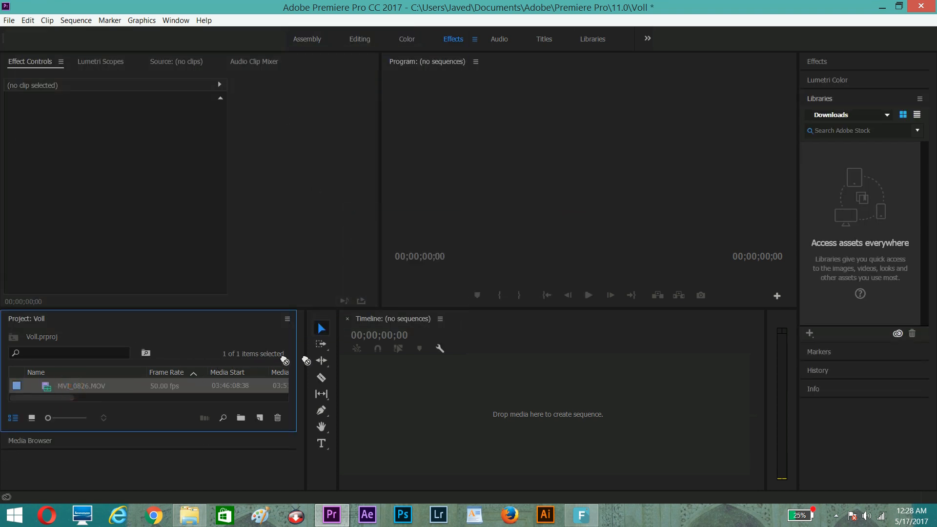
Drop MVI_0826 onto the timeline as a new sequence and preview a later part in the Program monitor
{"action": "double_click", "coordinate": [82, 385]}
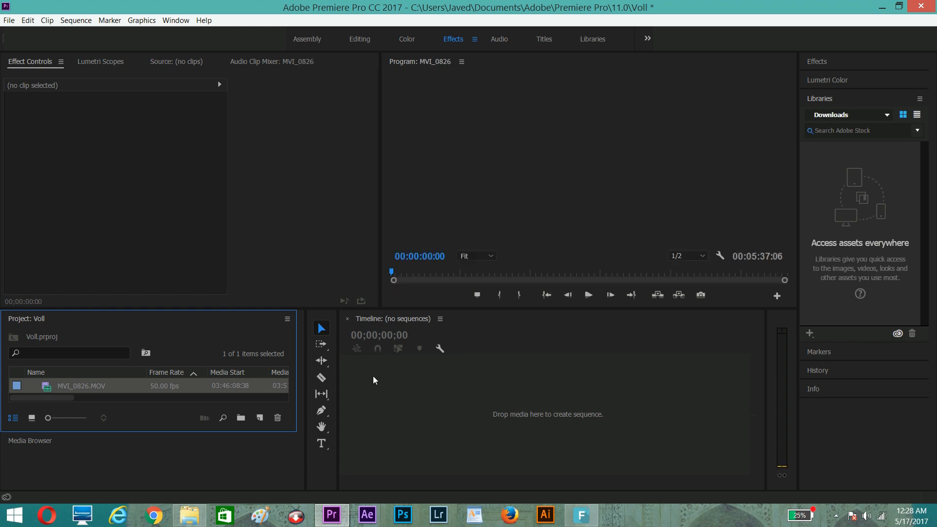
{"action": "left_click_drag", "start_coordinate": [81, 385], "coordinate": [550, 405]}
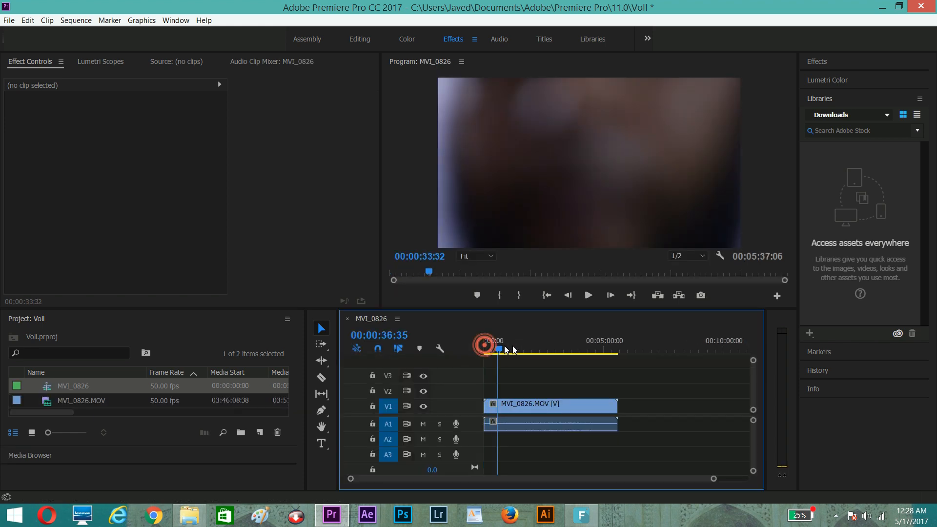
{"action": "left_click", "coordinate": [588, 295]}
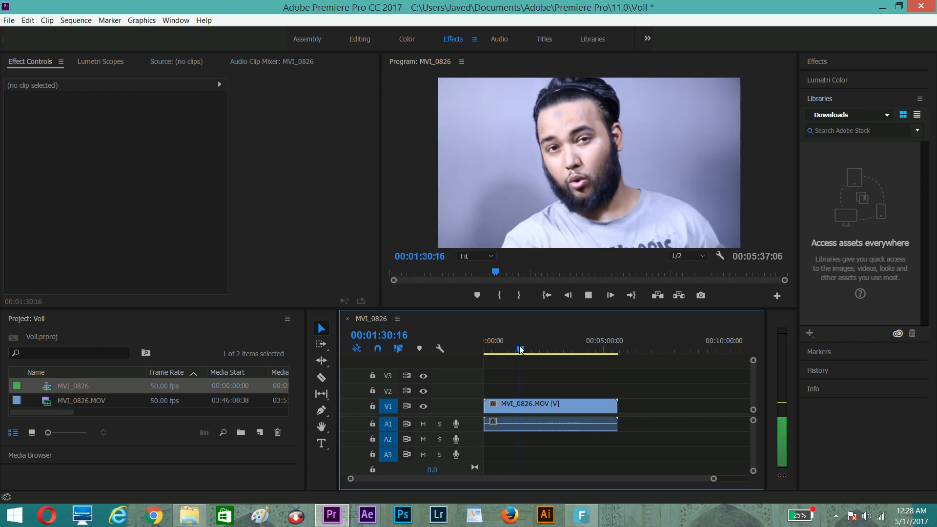
{"action": "left_click", "coordinate": [588, 295]}
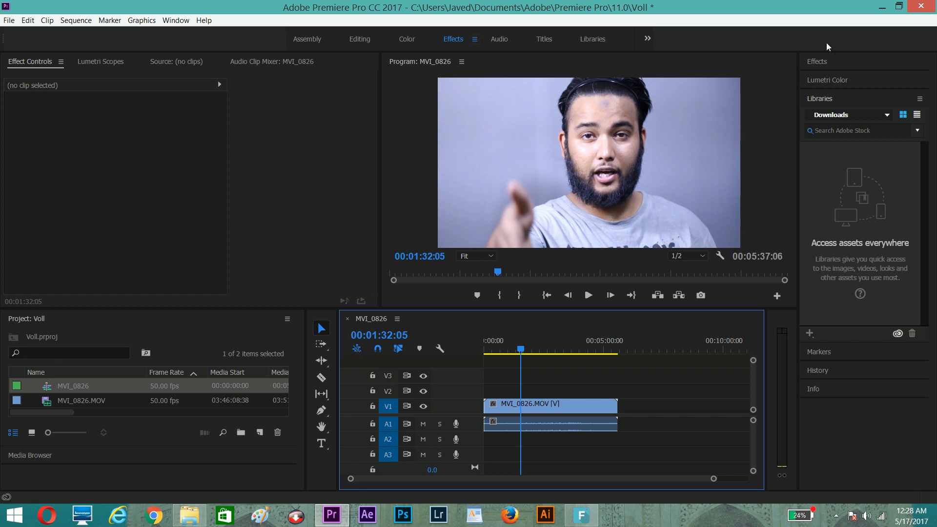
Apply the Dynamics Processing audio effect from the Effects panel to the A1 audio clip
{"action": "left_click", "coordinate": [816, 61]}
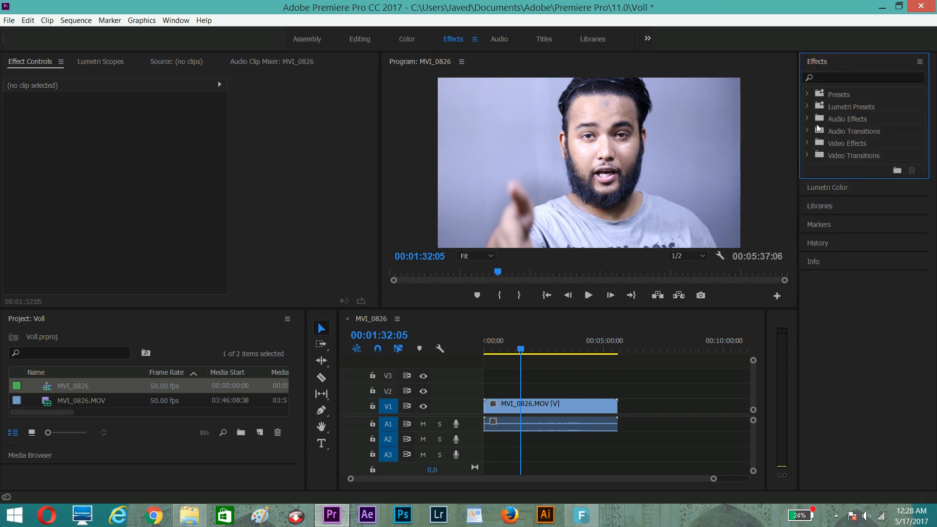
{"action": "left_click", "coordinate": [807, 118]}
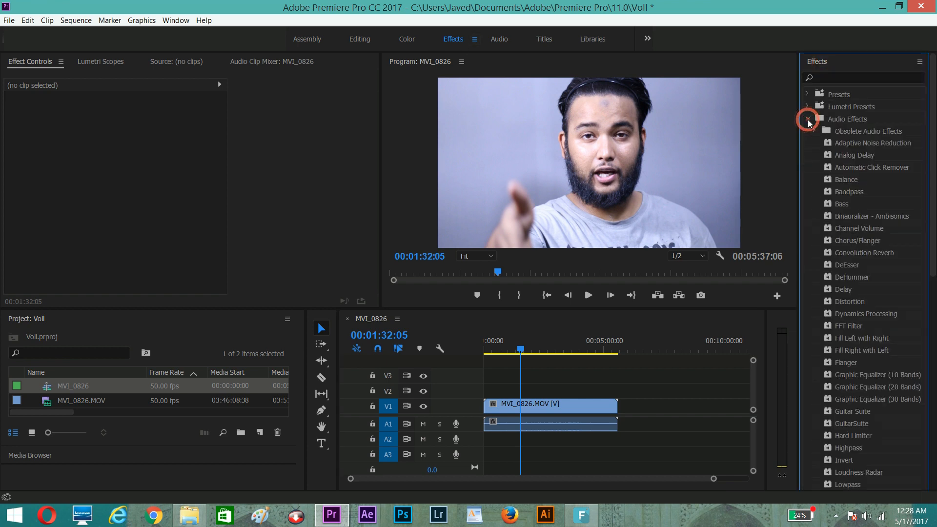
{"action": "left_click", "coordinate": [807, 118]}
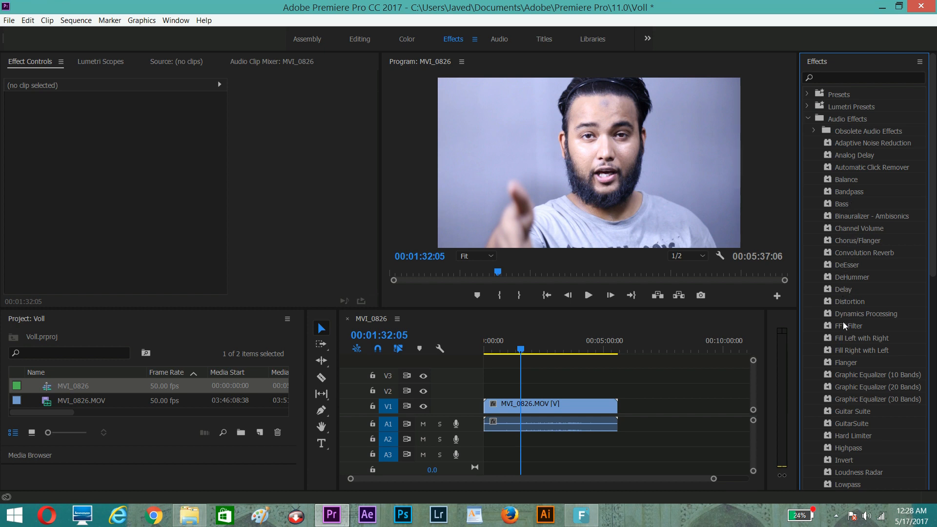
{"action": "mouse_move", "coordinate": [863, 313]}
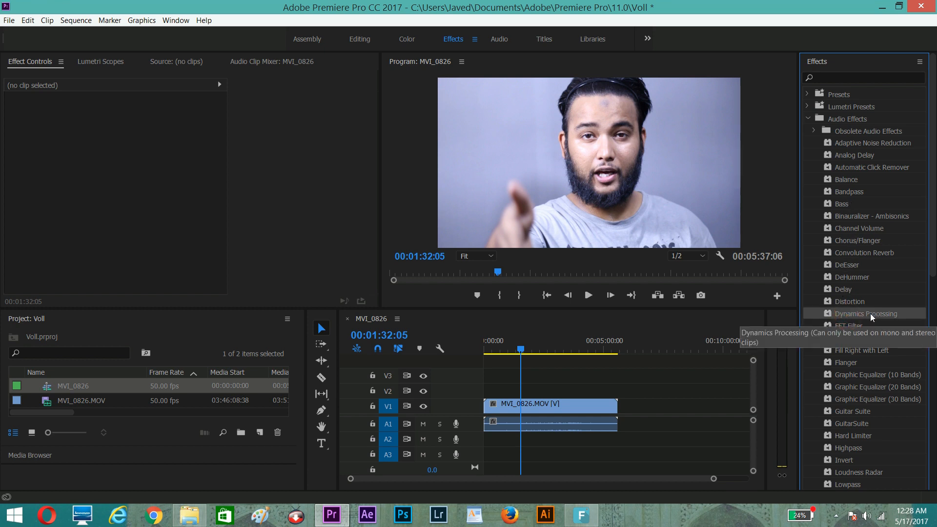
{"action": "left_click_drag", "start_coordinate": [861, 313], "coordinate": [593, 423]}
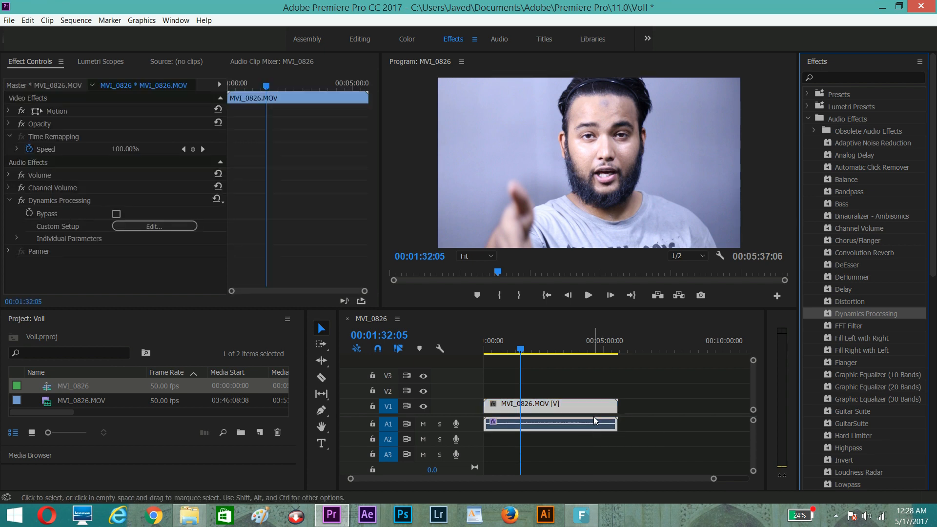
{"action": "left_click", "coordinate": [153, 226]}
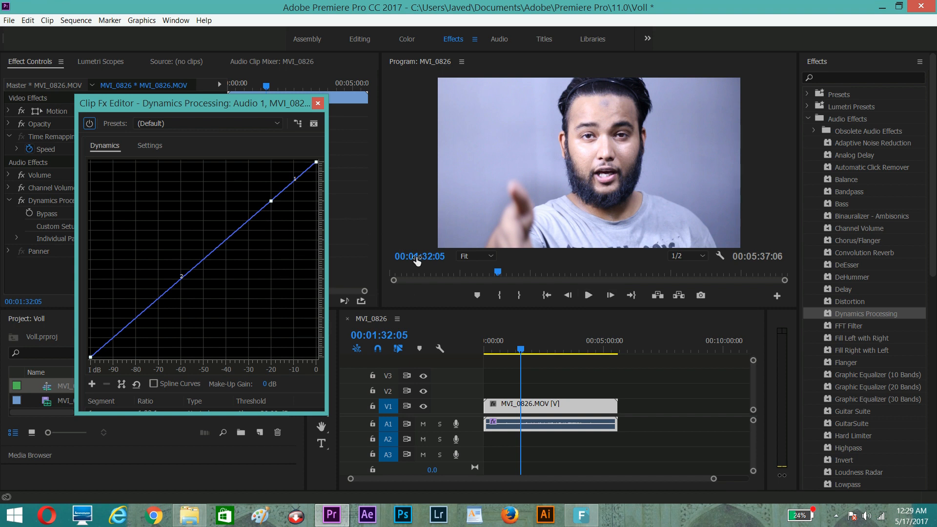
{"action": "mouse_move", "coordinate": [588, 295]}
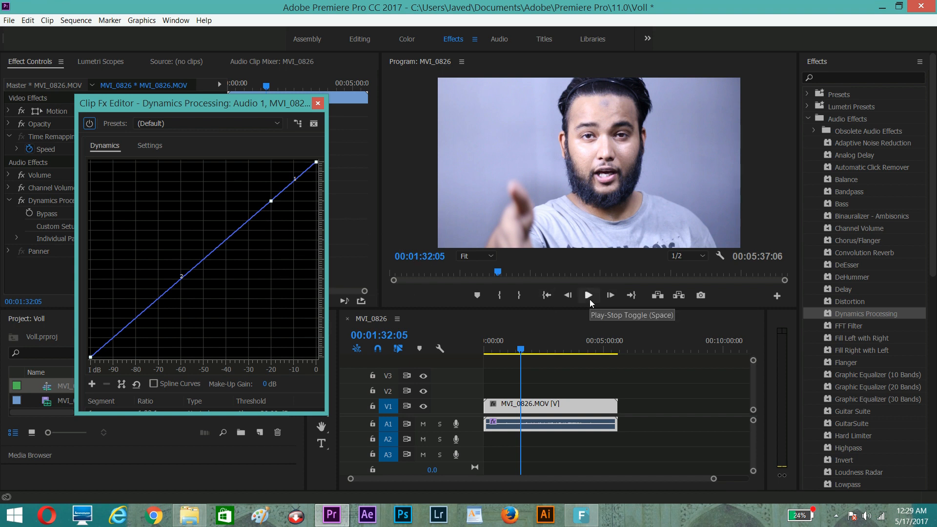
Play the clip to hear its audio while the Dynamics Processing curve editor is open
{"action": "left_click", "coordinate": [588, 294]}
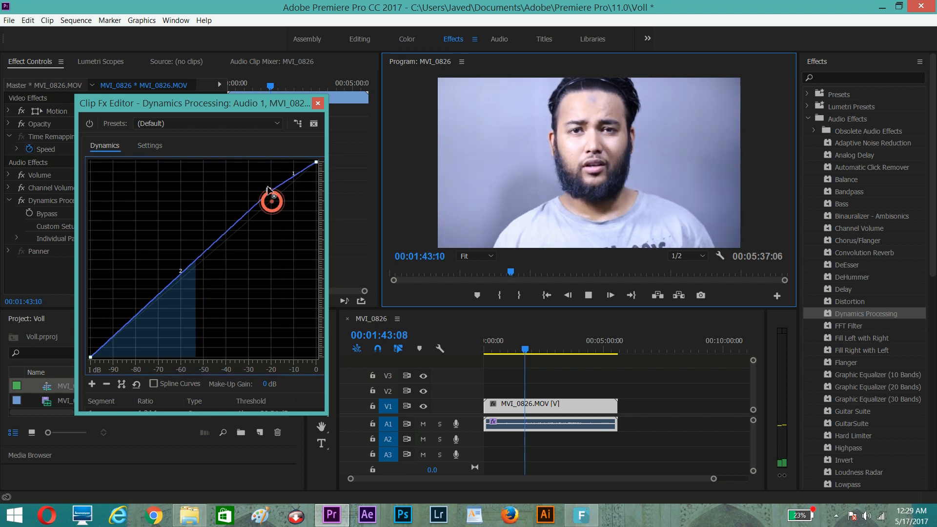
Lift the Dynamics curve steeply to boost quiet levels, then stop playback after hearing the louder audio
{"action": "left_click_drag", "start_coordinate": [272, 200], "coordinate": [181, 199]}
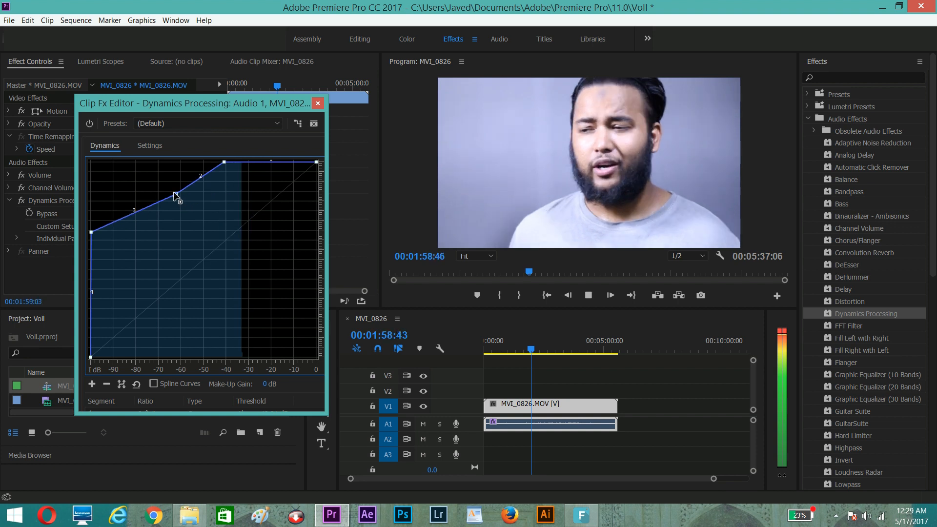
{"action": "left_click", "coordinate": [587, 295]}
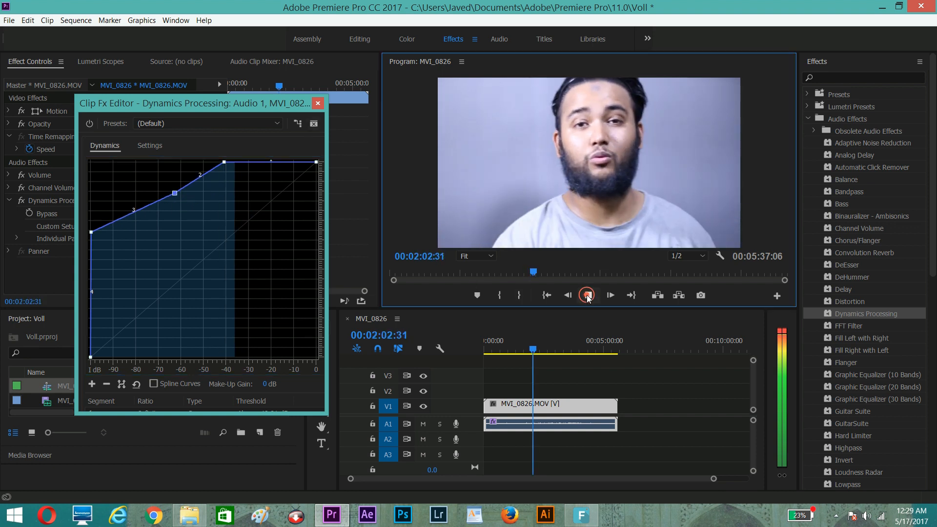
{"action": "left_click", "coordinate": [587, 294]}
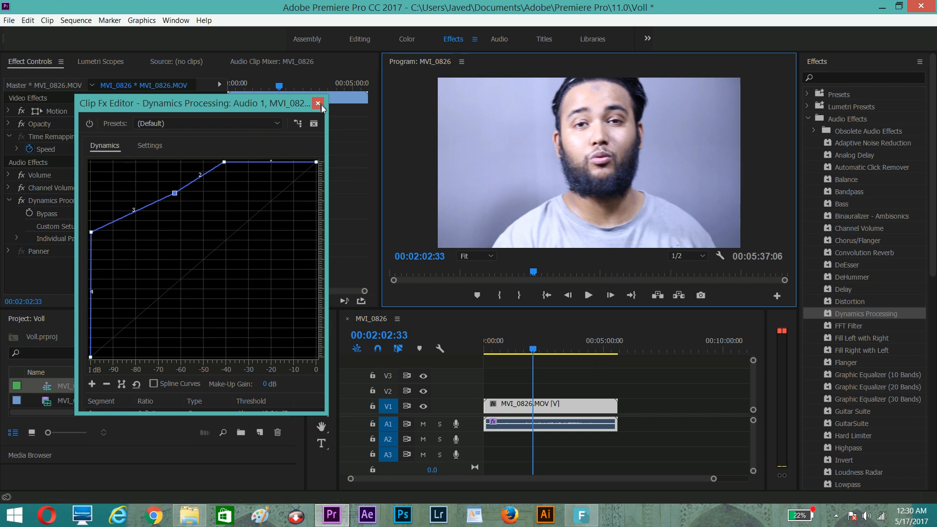
{"action": "mouse_move", "coordinate": [423, 439]}
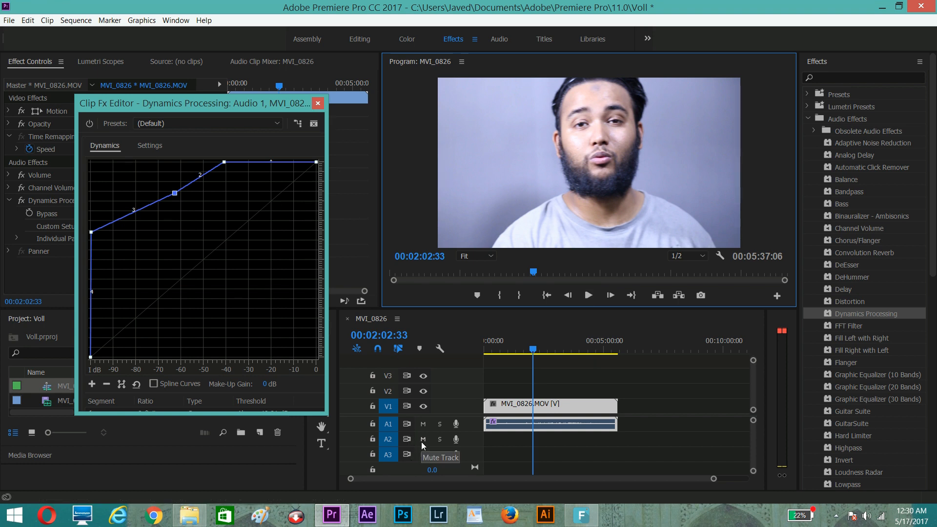